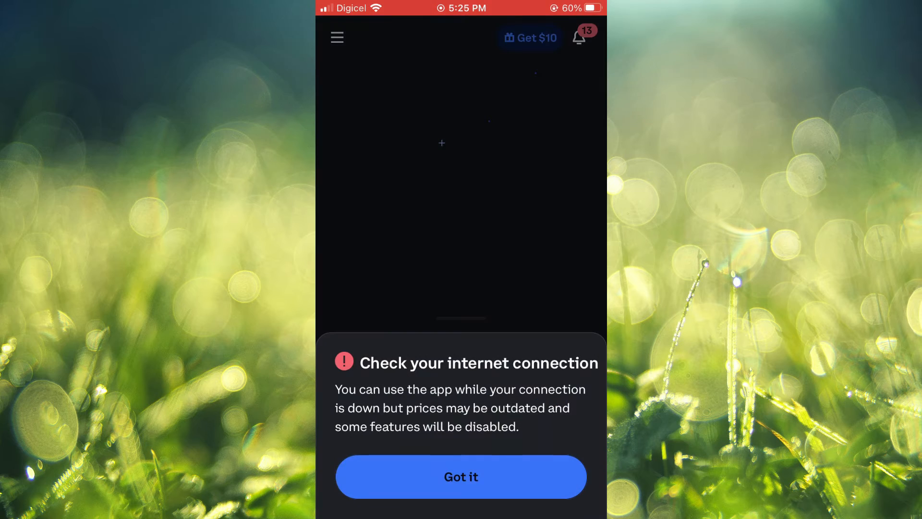
Dismiss the internet connection warning and bring up the account menu
click(461, 476)
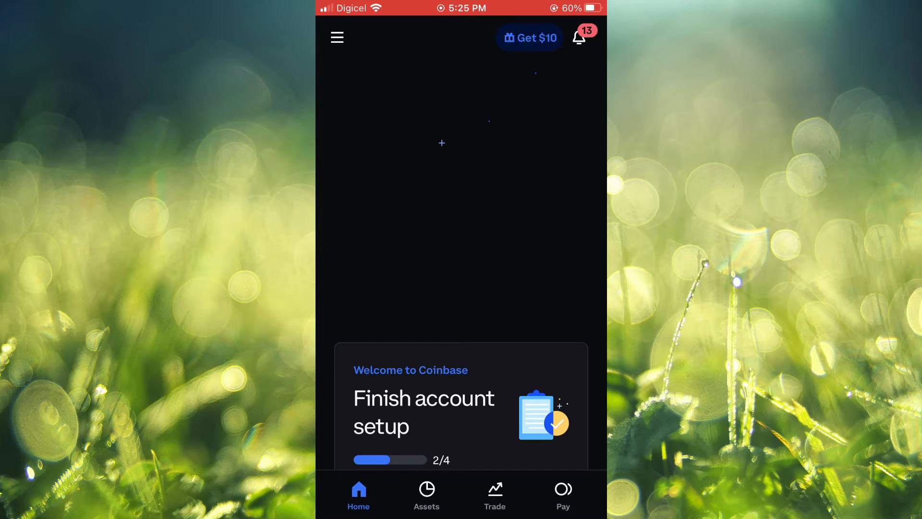
click(337, 38)
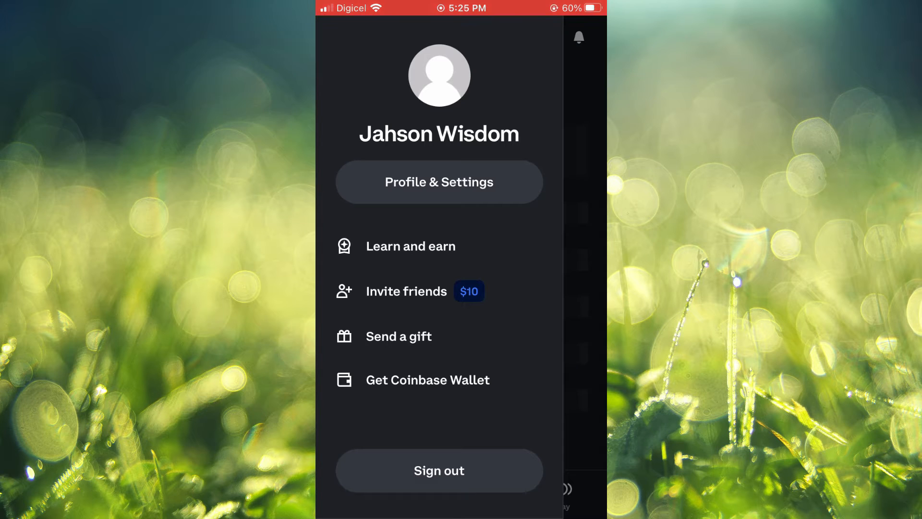
Go to Profile & Settings and scroll down to the Security section
click(438, 181)
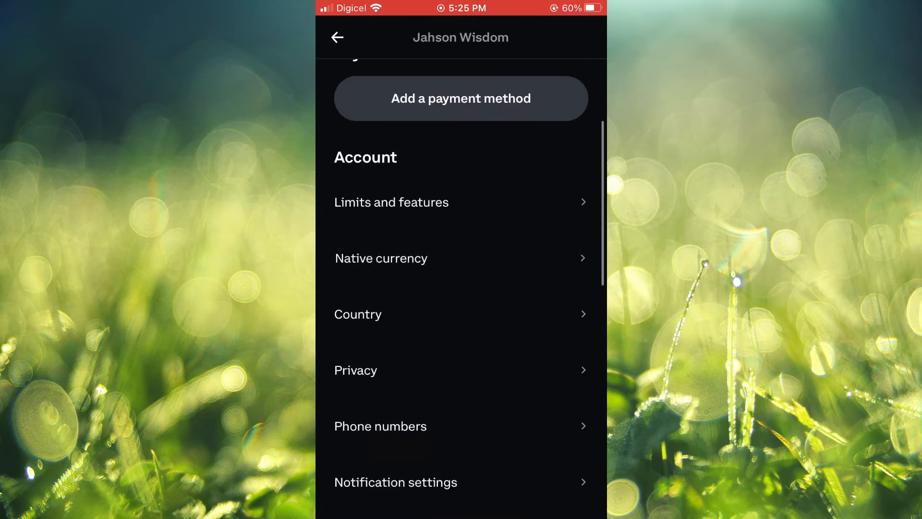
scroll(down, 3)
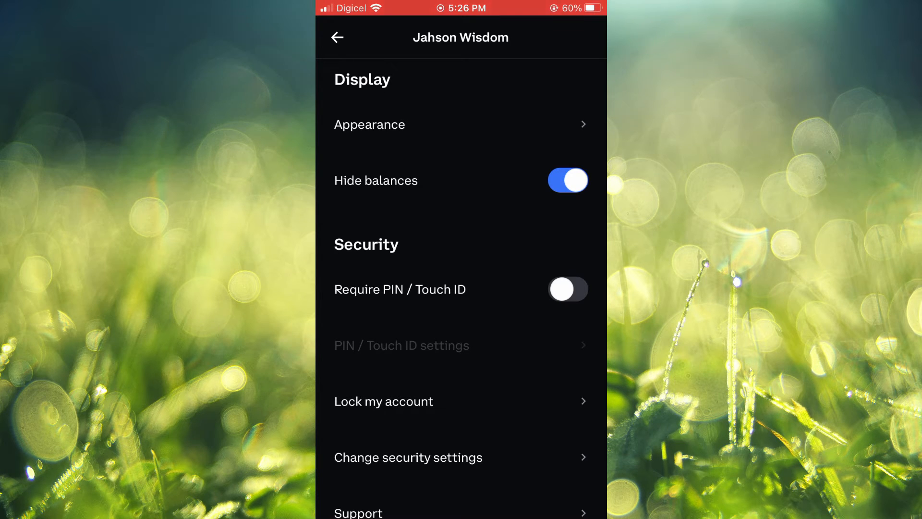
Switch on Require PIN / Touch ID and enter the four-digit PIN on the keypad
click(566, 289)
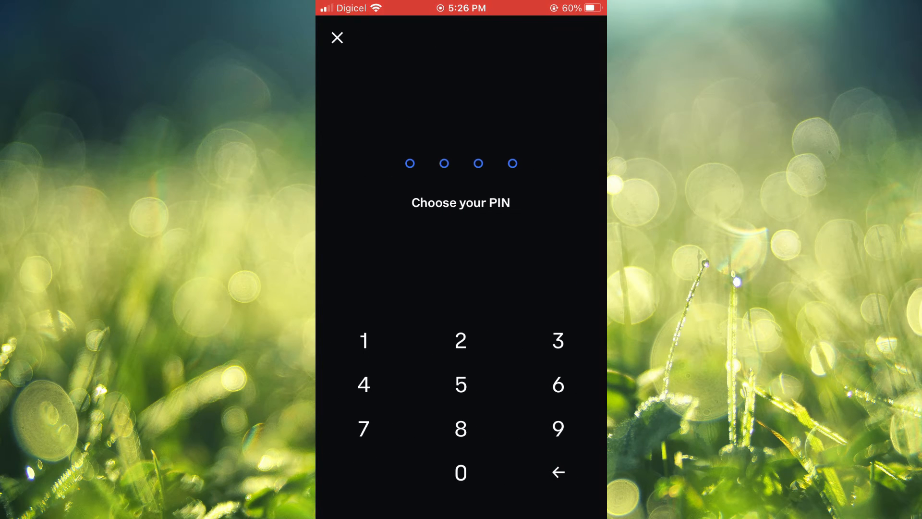
click(363, 340)
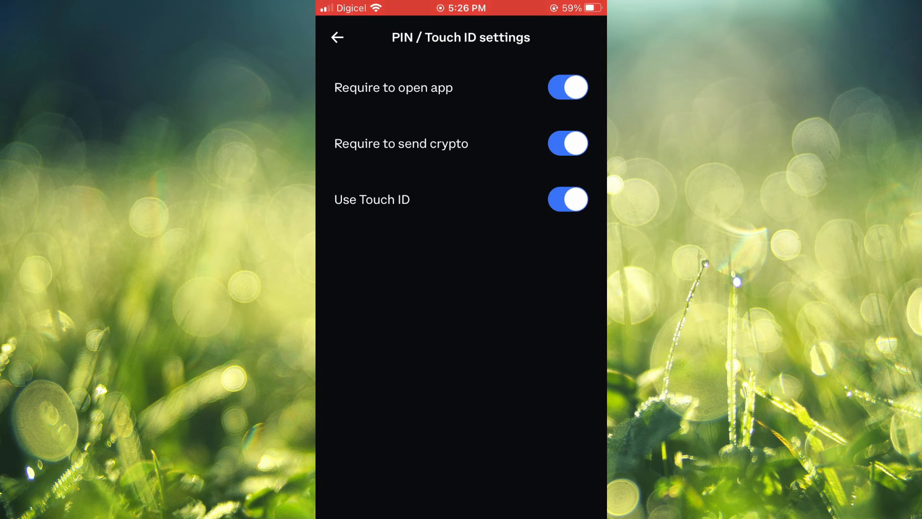
Return from security settings to the Coinbase home screen
click(336, 38)
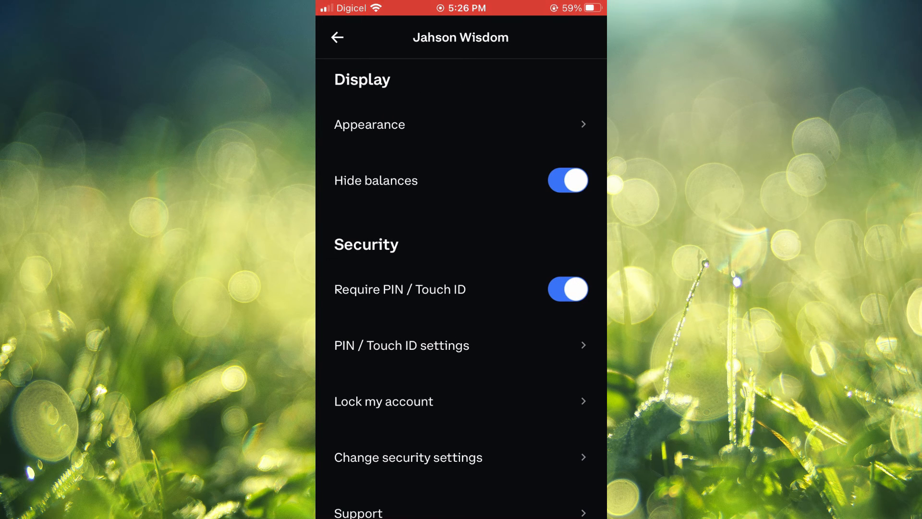
click(338, 37)
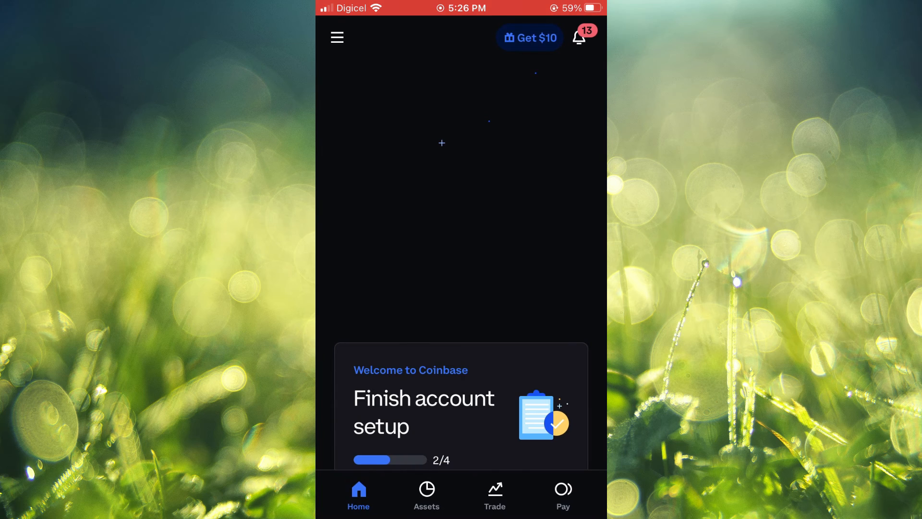